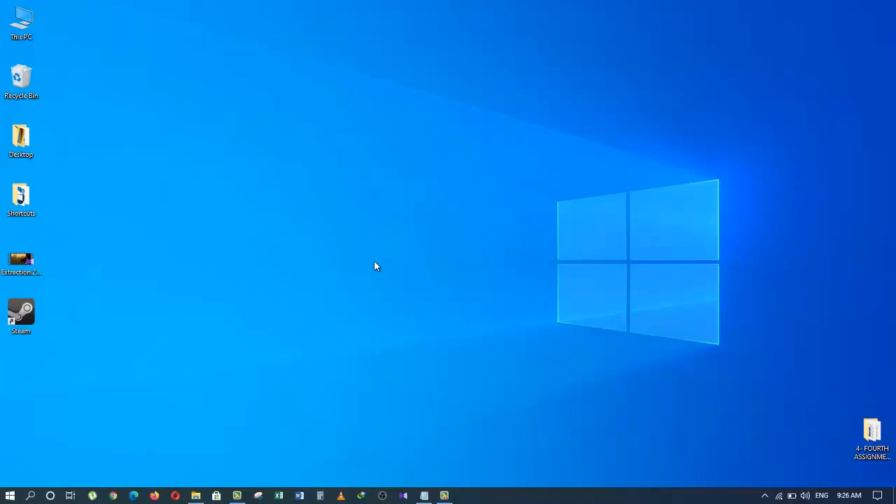
mouse_move(320, 308)
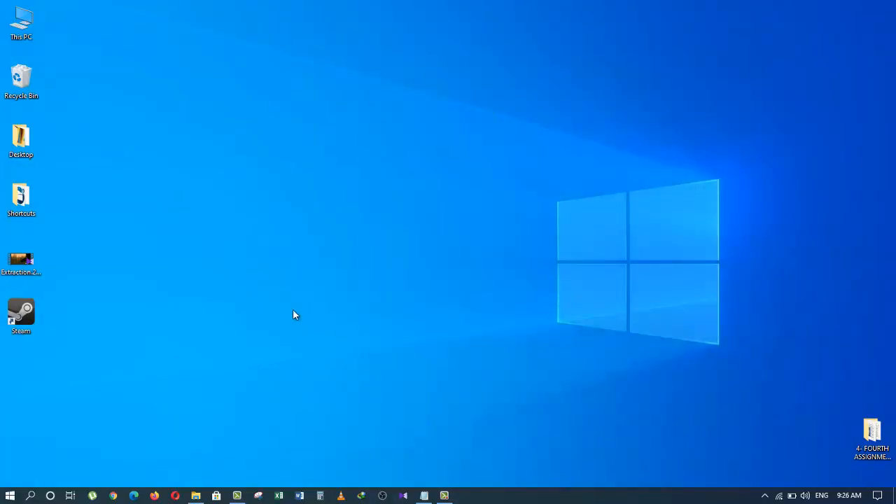
mouse_move(167, 379)
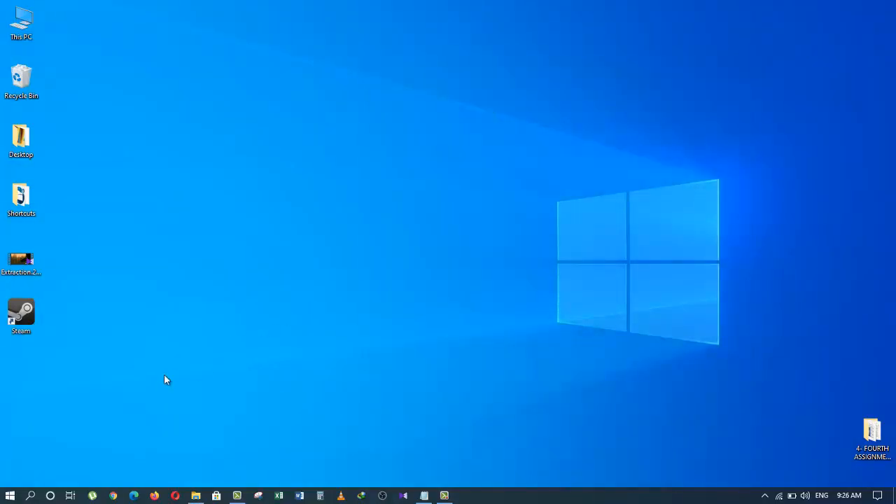
- Search Windows for 'power' and go to Power & sleep, then Additional power settings
click(10, 496)
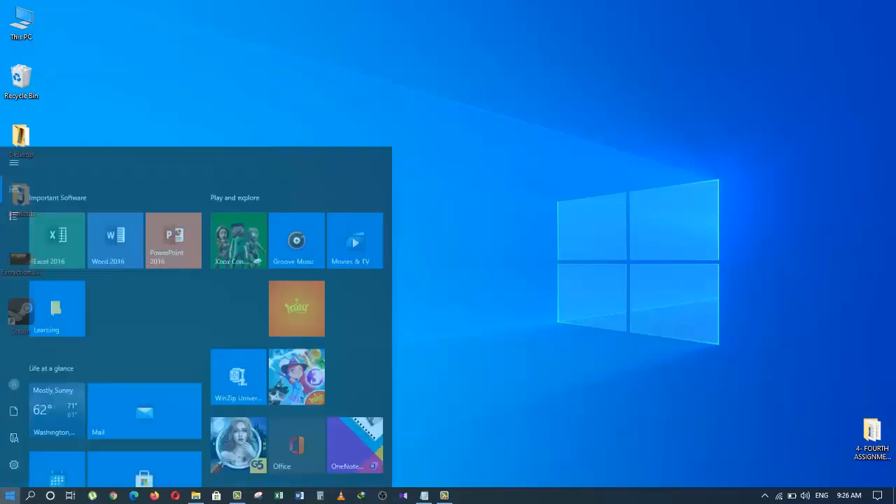
click(10, 495)
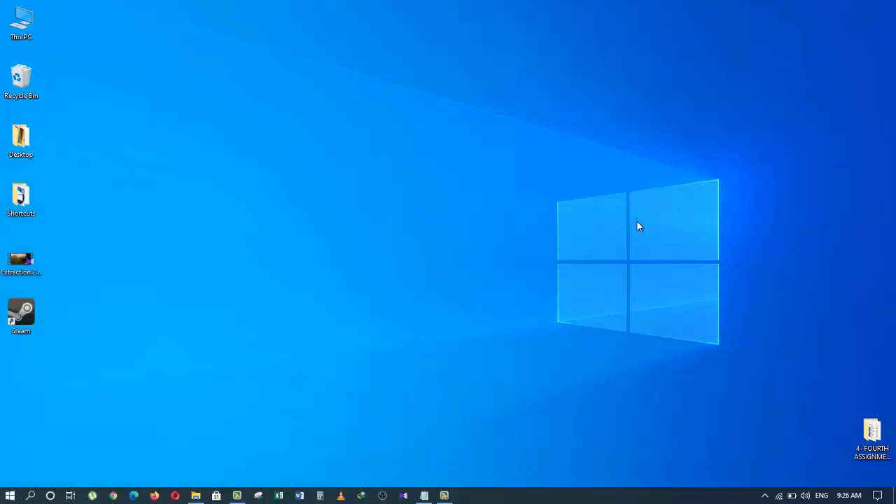
key(Win+S)
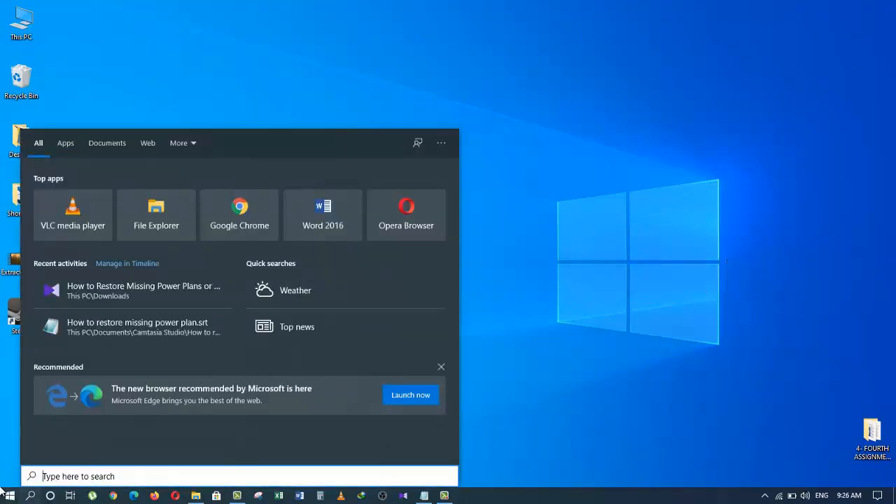
text(pw)
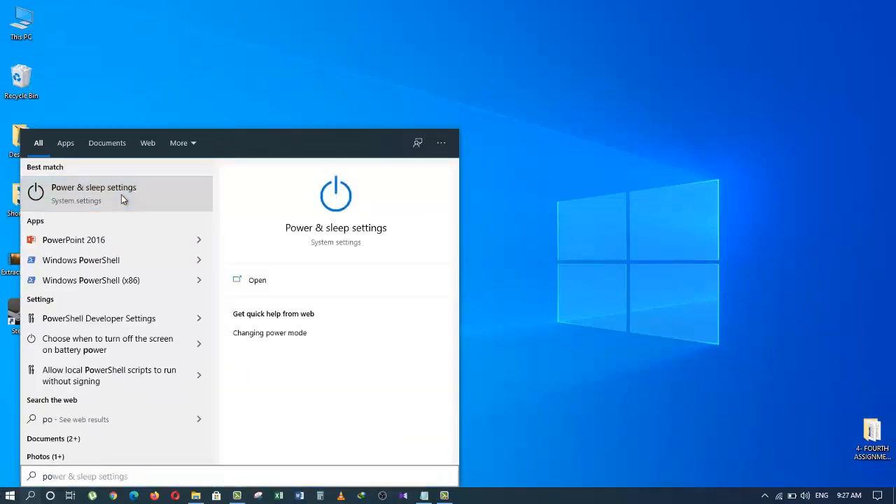
click(93, 188)
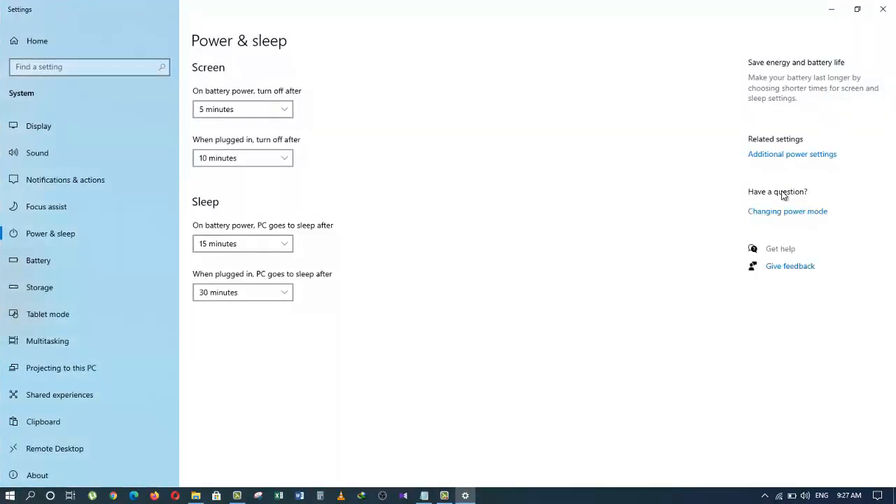
click(792, 154)
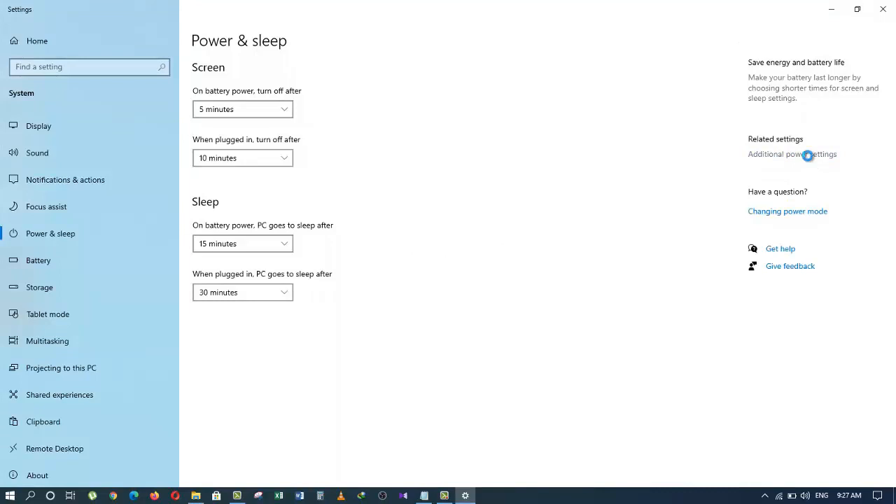
- Reach Control Panel's Power Options listing only the Balanced (recommended) plan
click(792, 154)
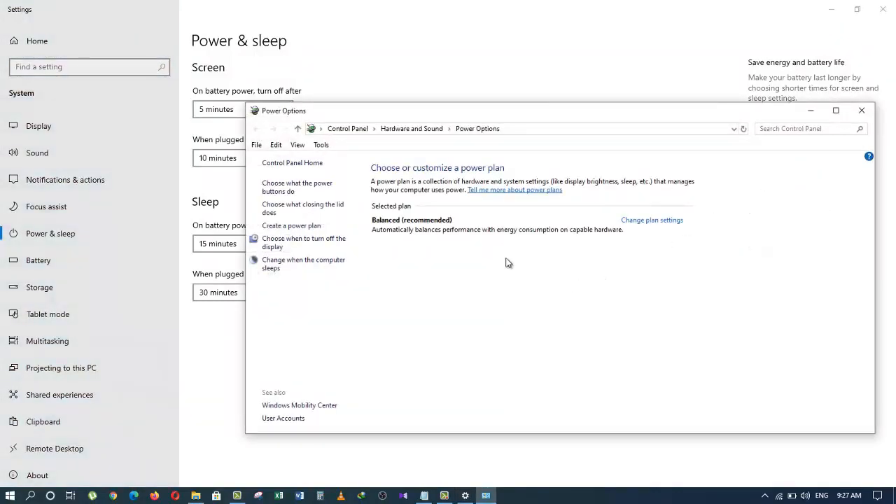
mouse_move(546, 255)
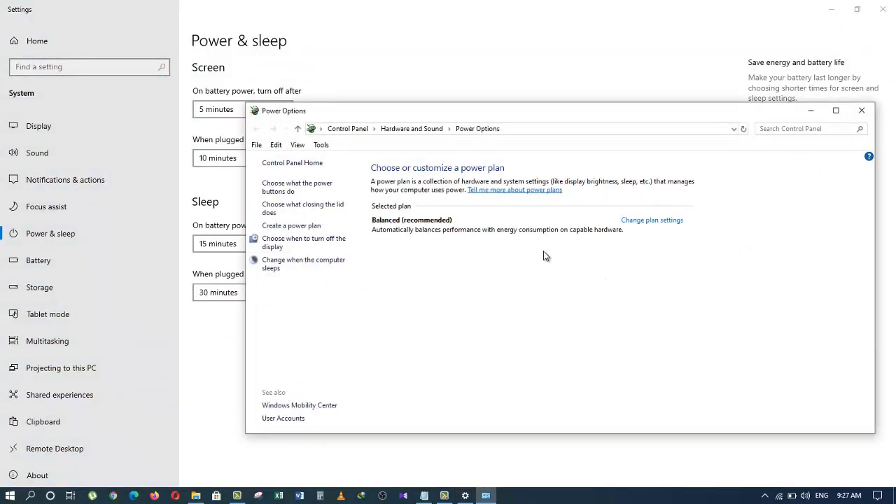
mouse_move(559, 273)
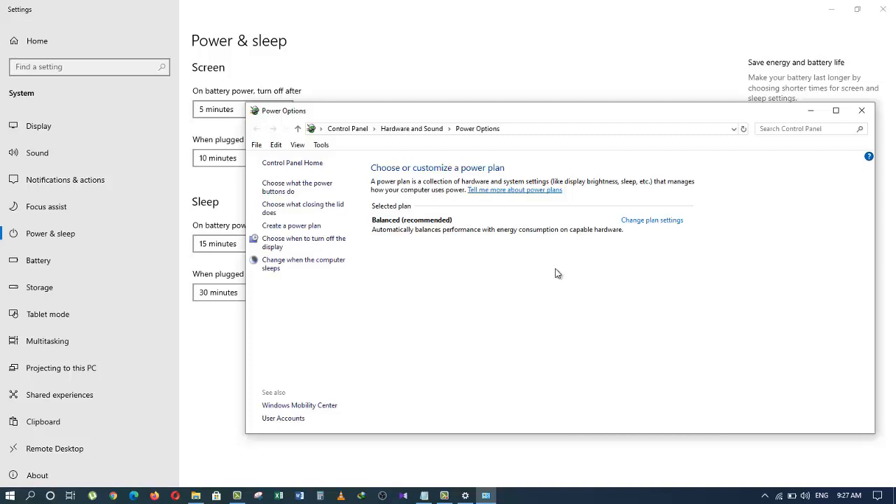
mouse_move(461, 266)
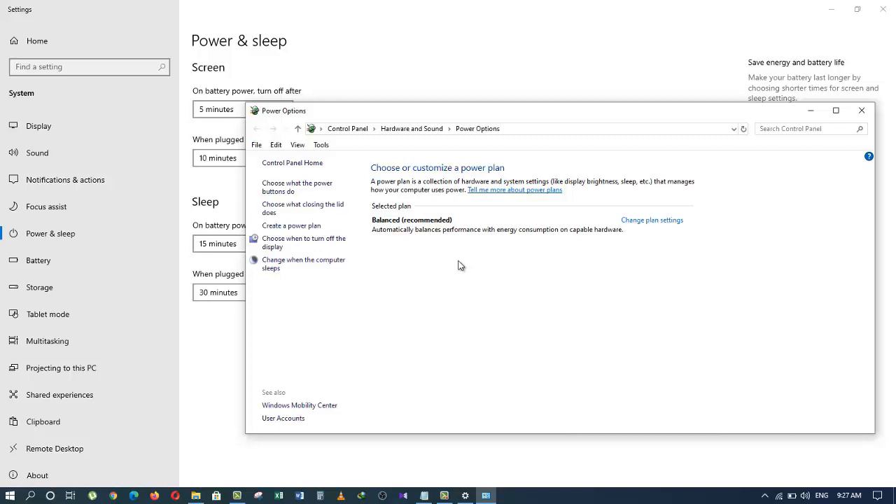
mouse_move(420, 263)
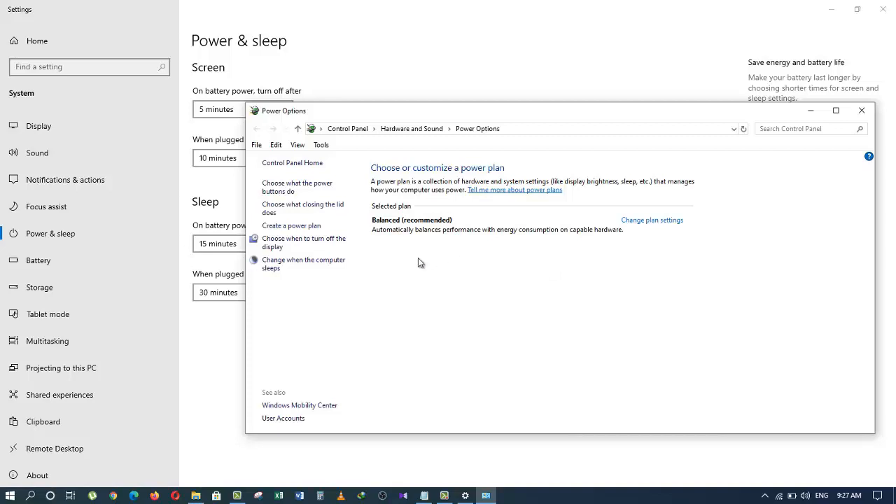
mouse_move(434, 226)
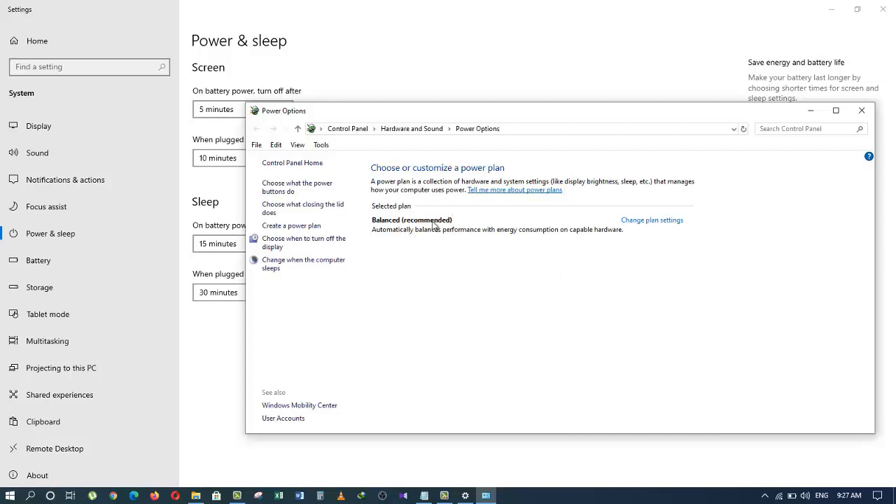
mouse_move(405, 233)
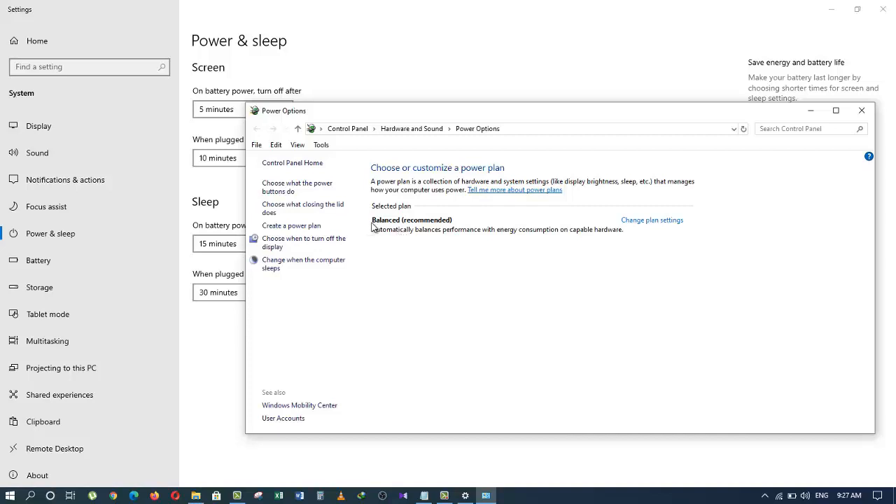
mouse_move(433, 274)
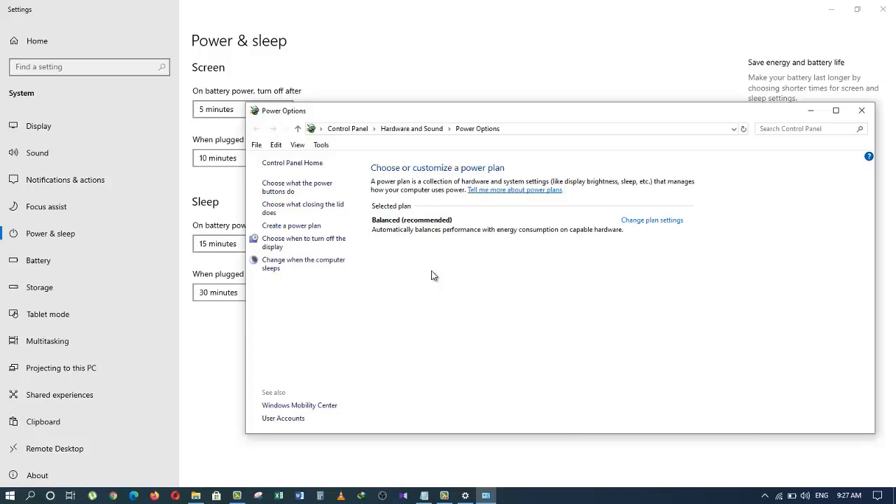
mouse_move(302, 235)
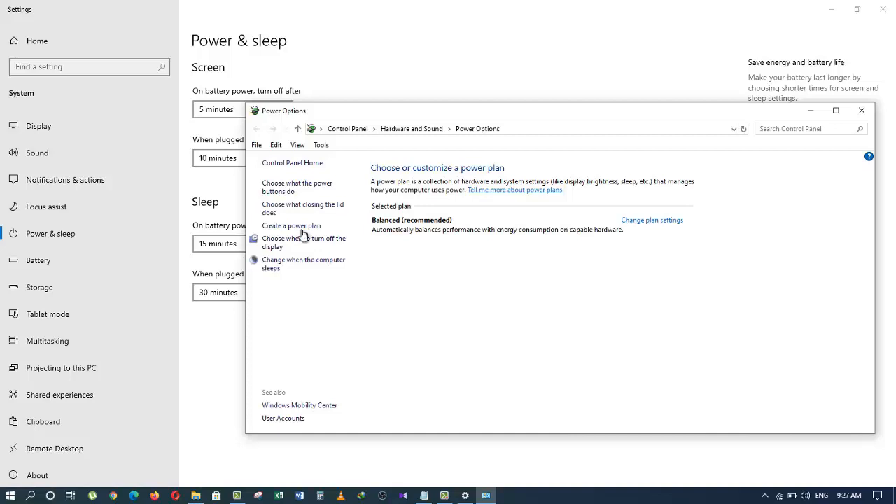
- Create a plan based on High performance named 'High Performance' and reach its timeout settings
click(291, 225)
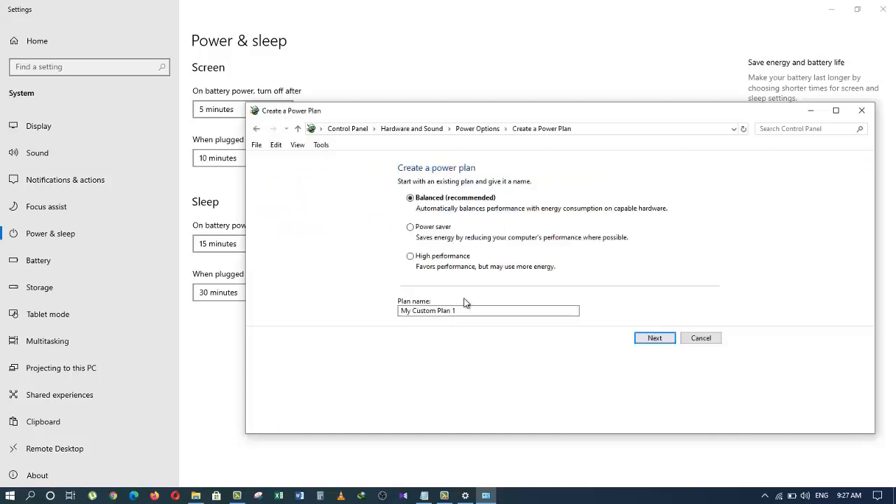
mouse_move(426, 264)
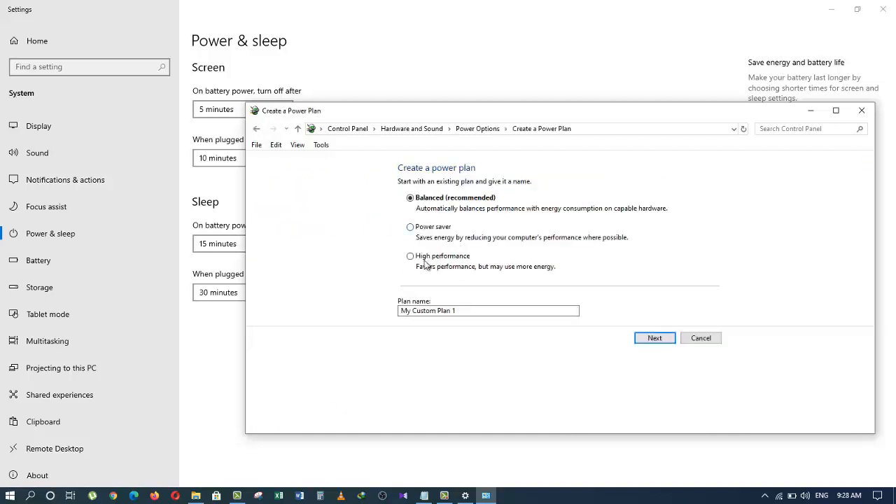
click(411, 255)
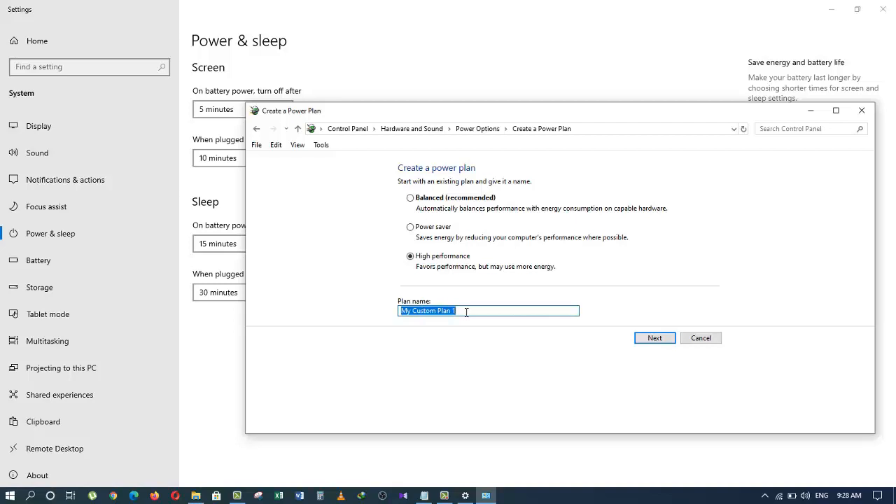
text(High Perfor)
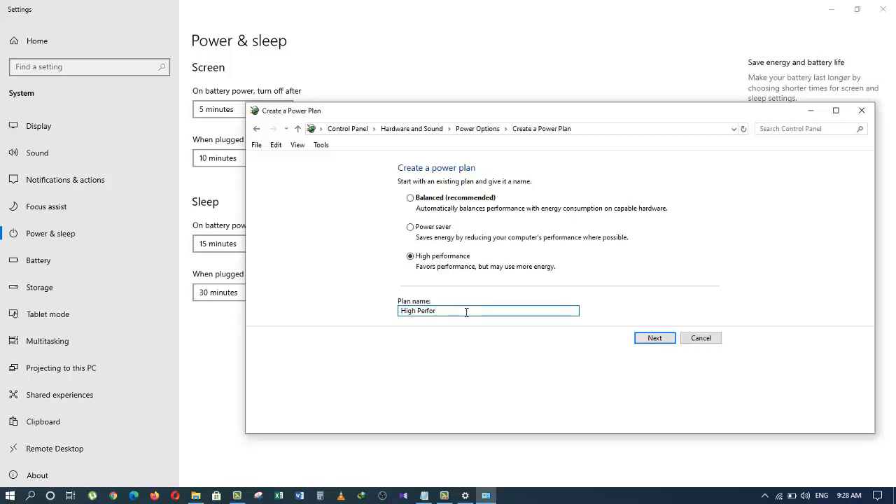
text(mance)
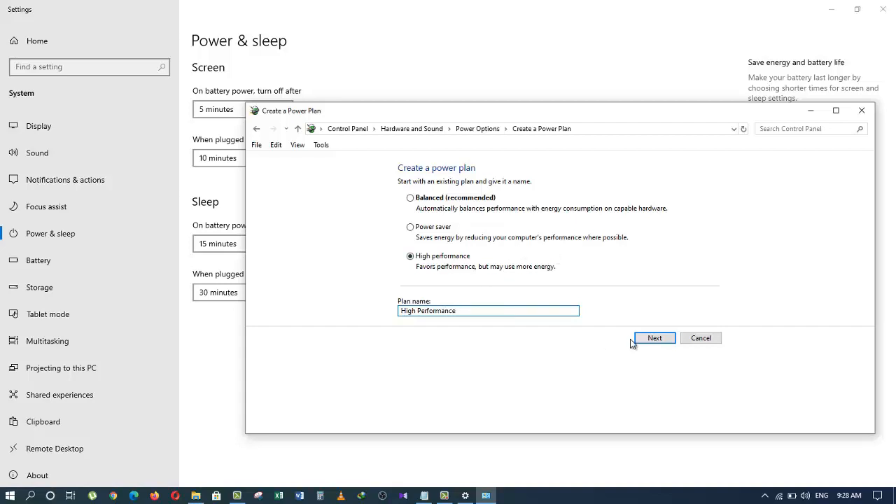
click(655, 337)
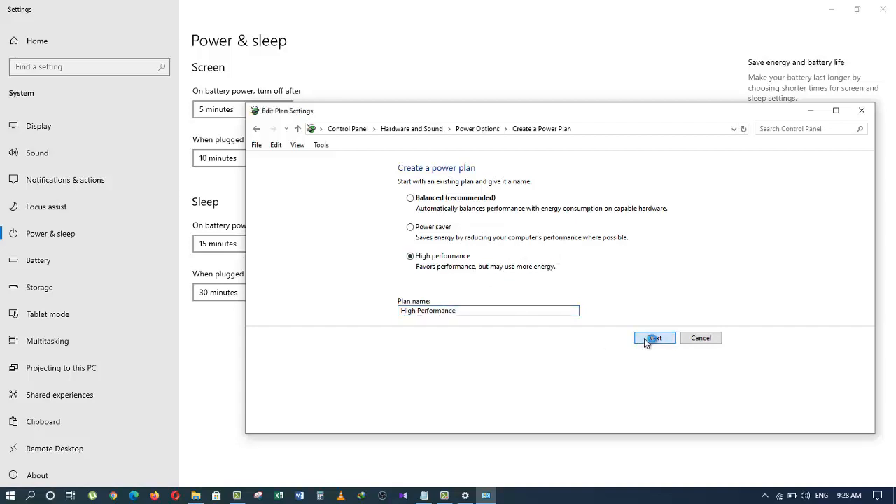
click(654, 338)
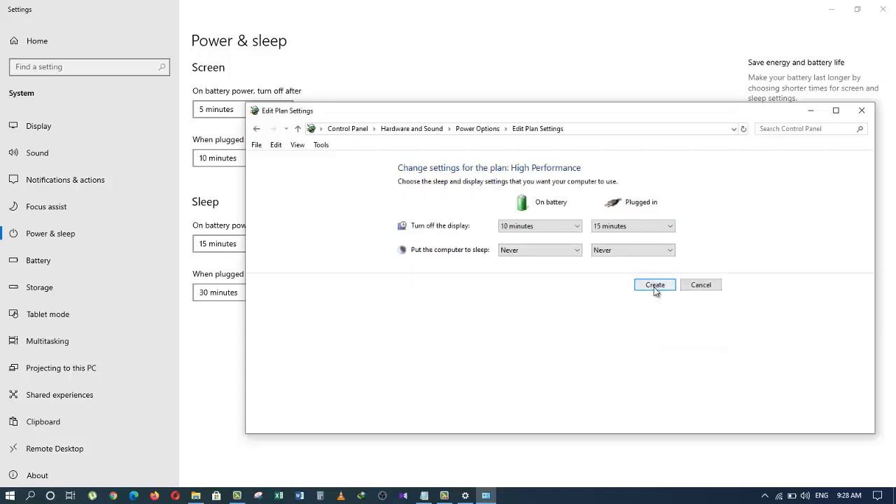
- Finish High Performance, then create a default-named plan 'My Custom Plan 1'
click(700, 284)
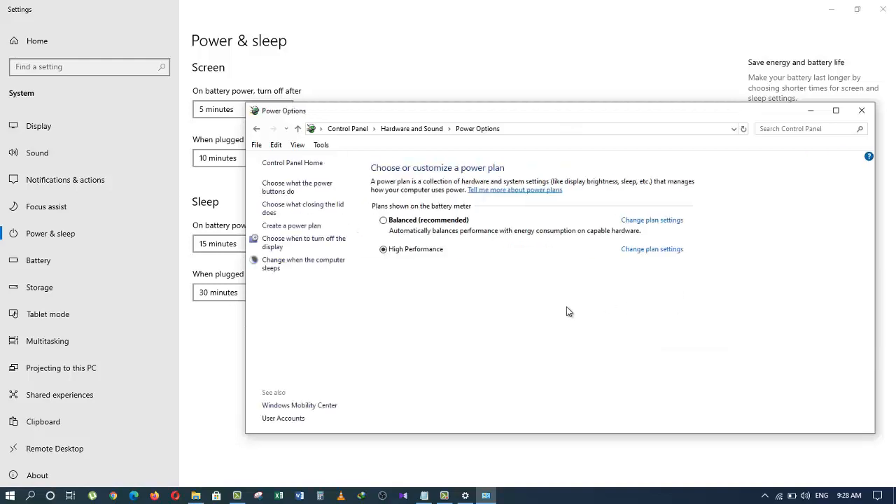
mouse_move(441, 261)
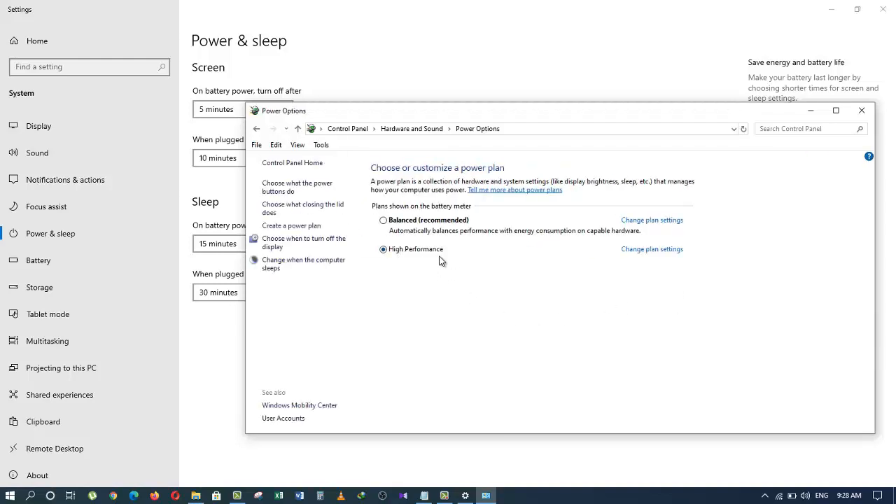
click(291, 226)
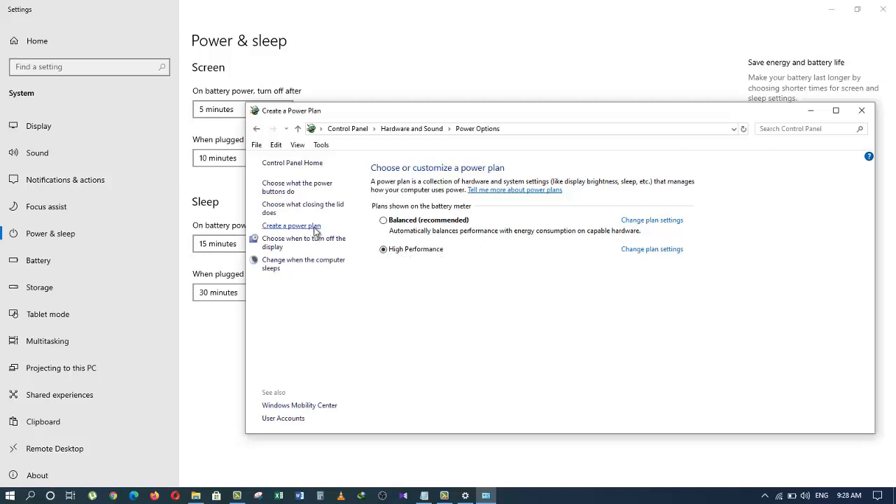
click(291, 225)
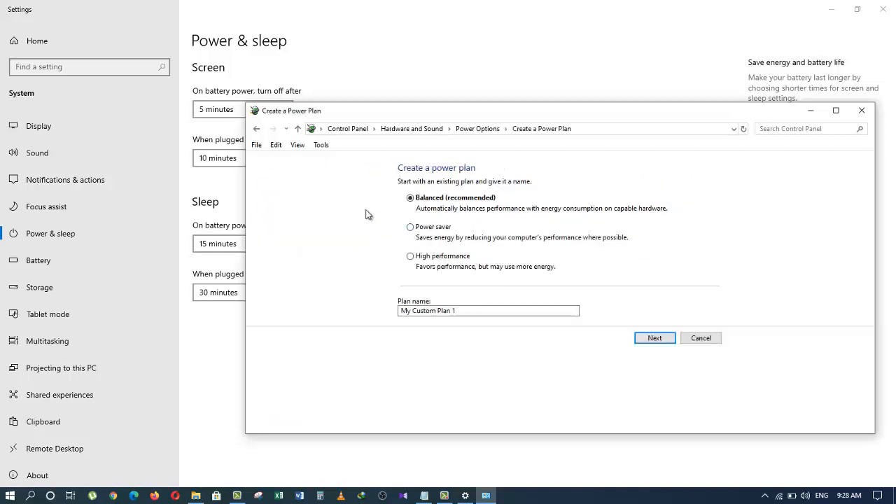
click(654, 337)
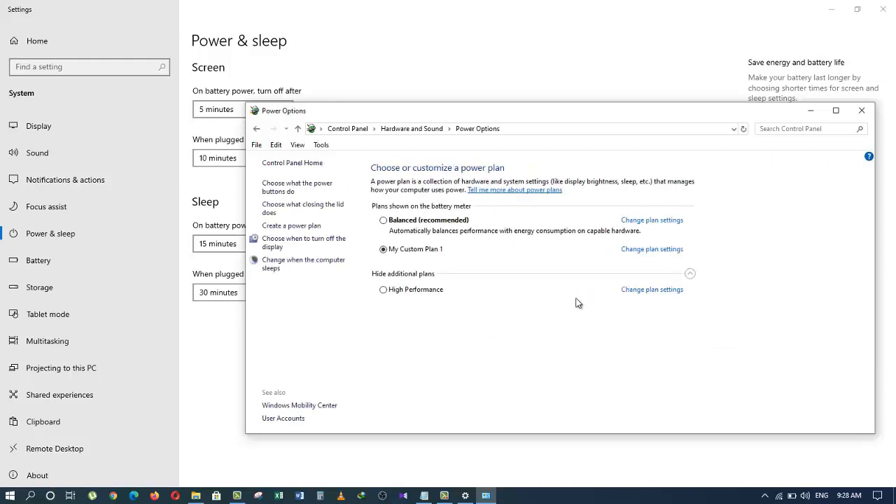
mouse_move(576, 333)
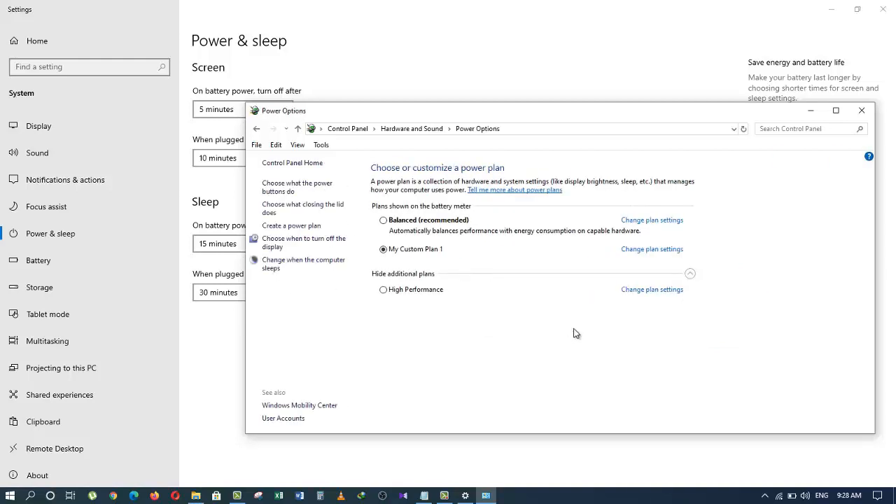
mouse_move(868, 118)
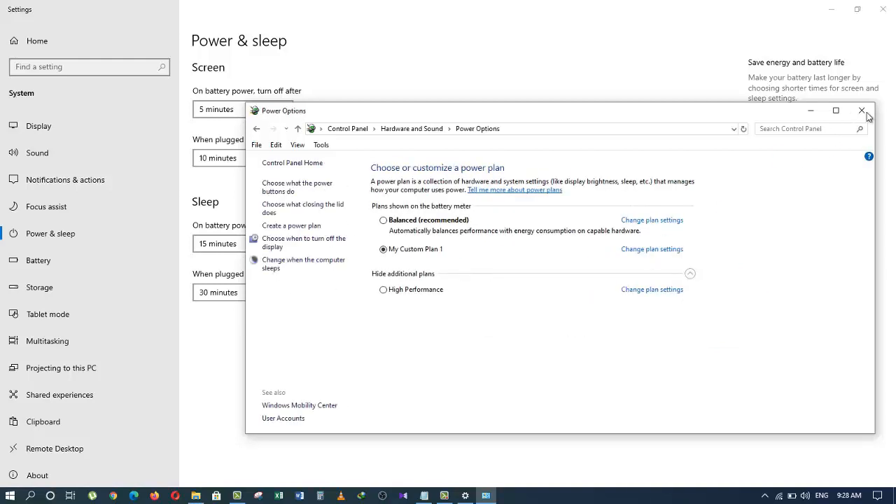